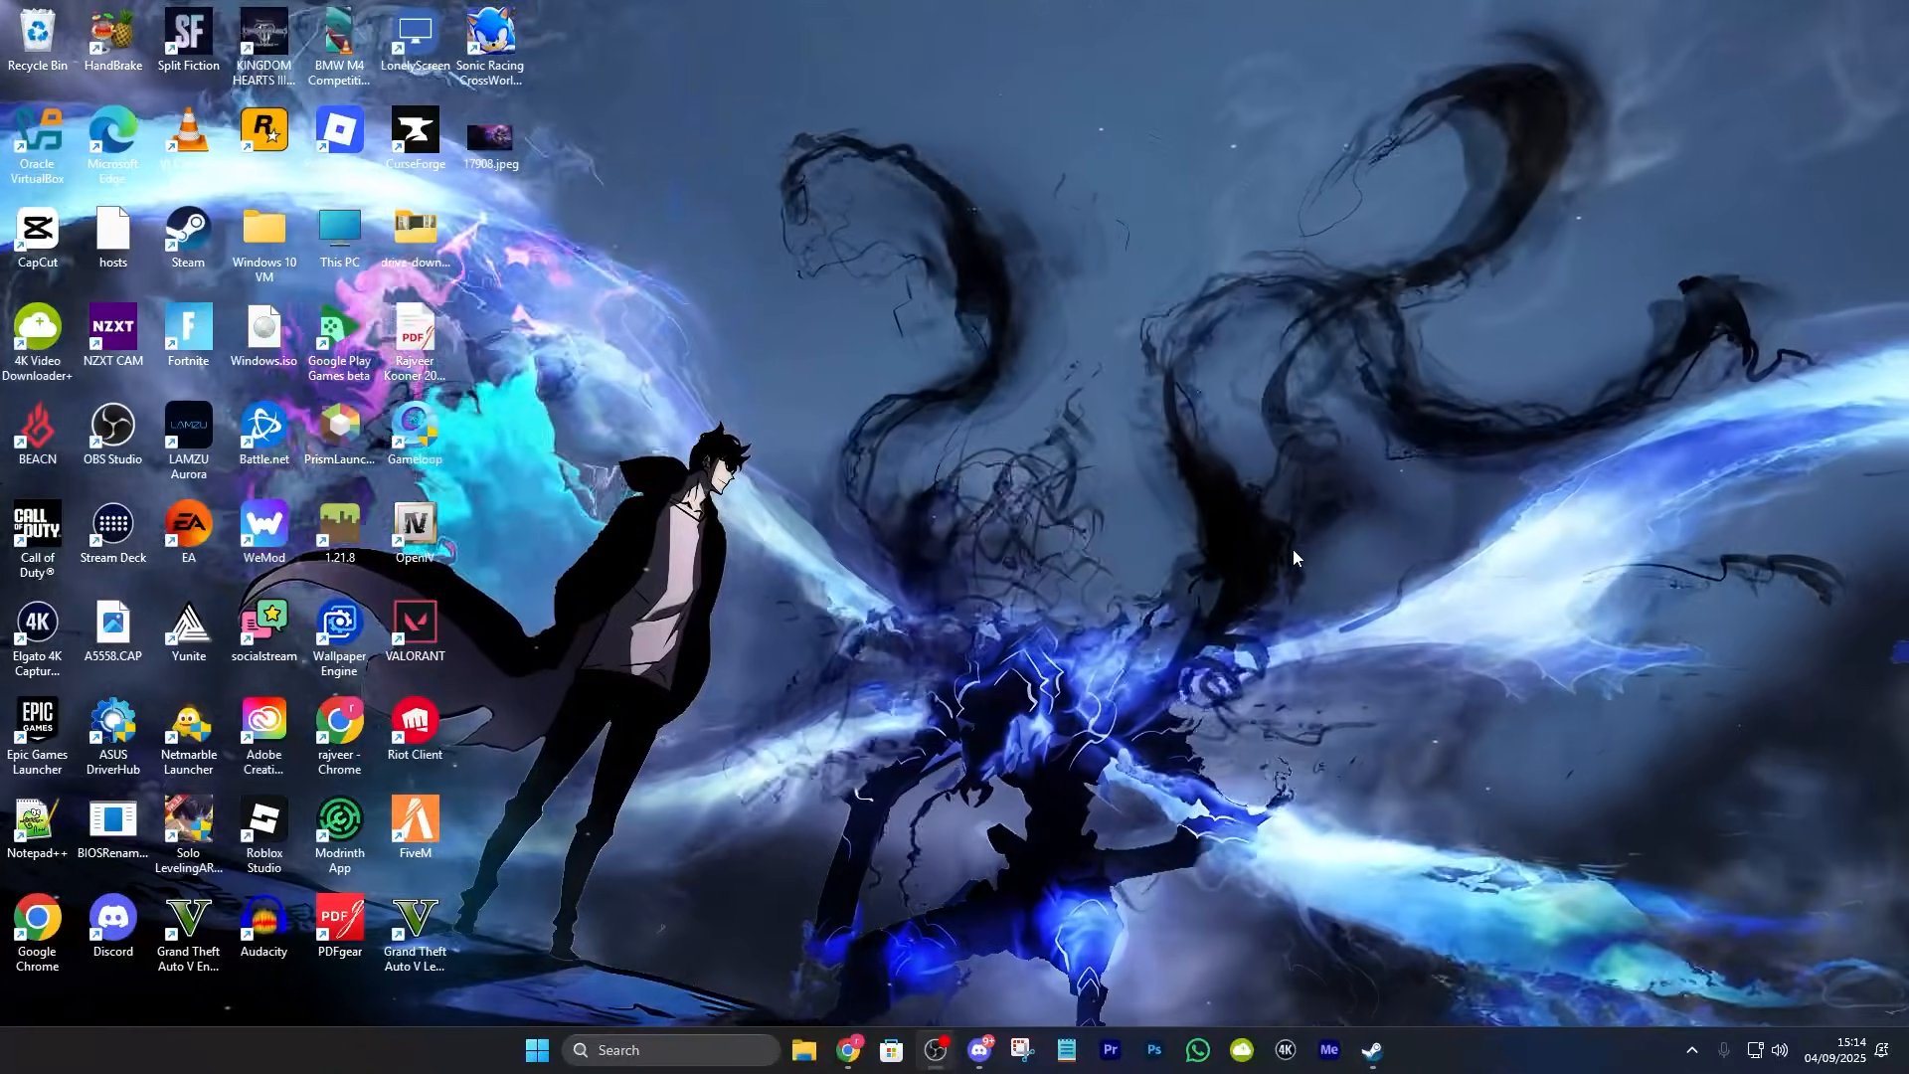
mouse_move(1244, 512)
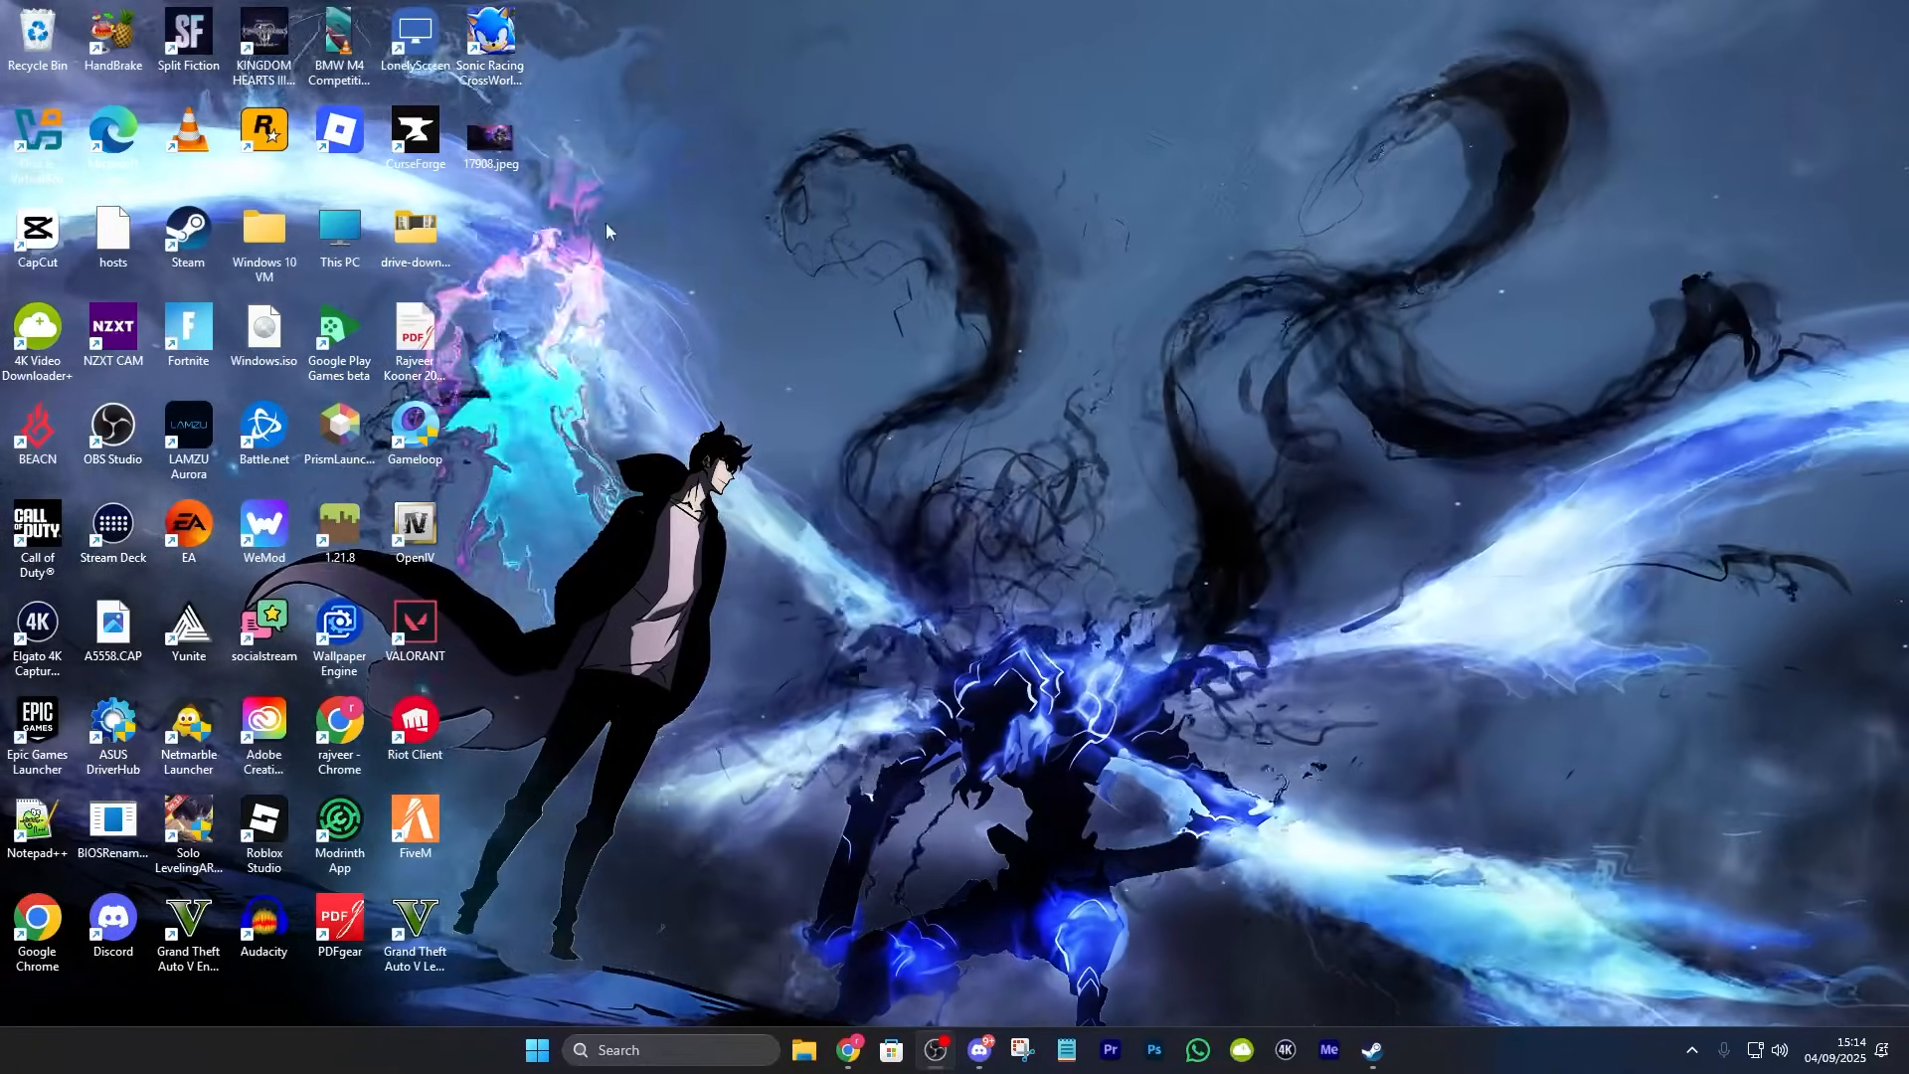
mouse_move(338, 146)
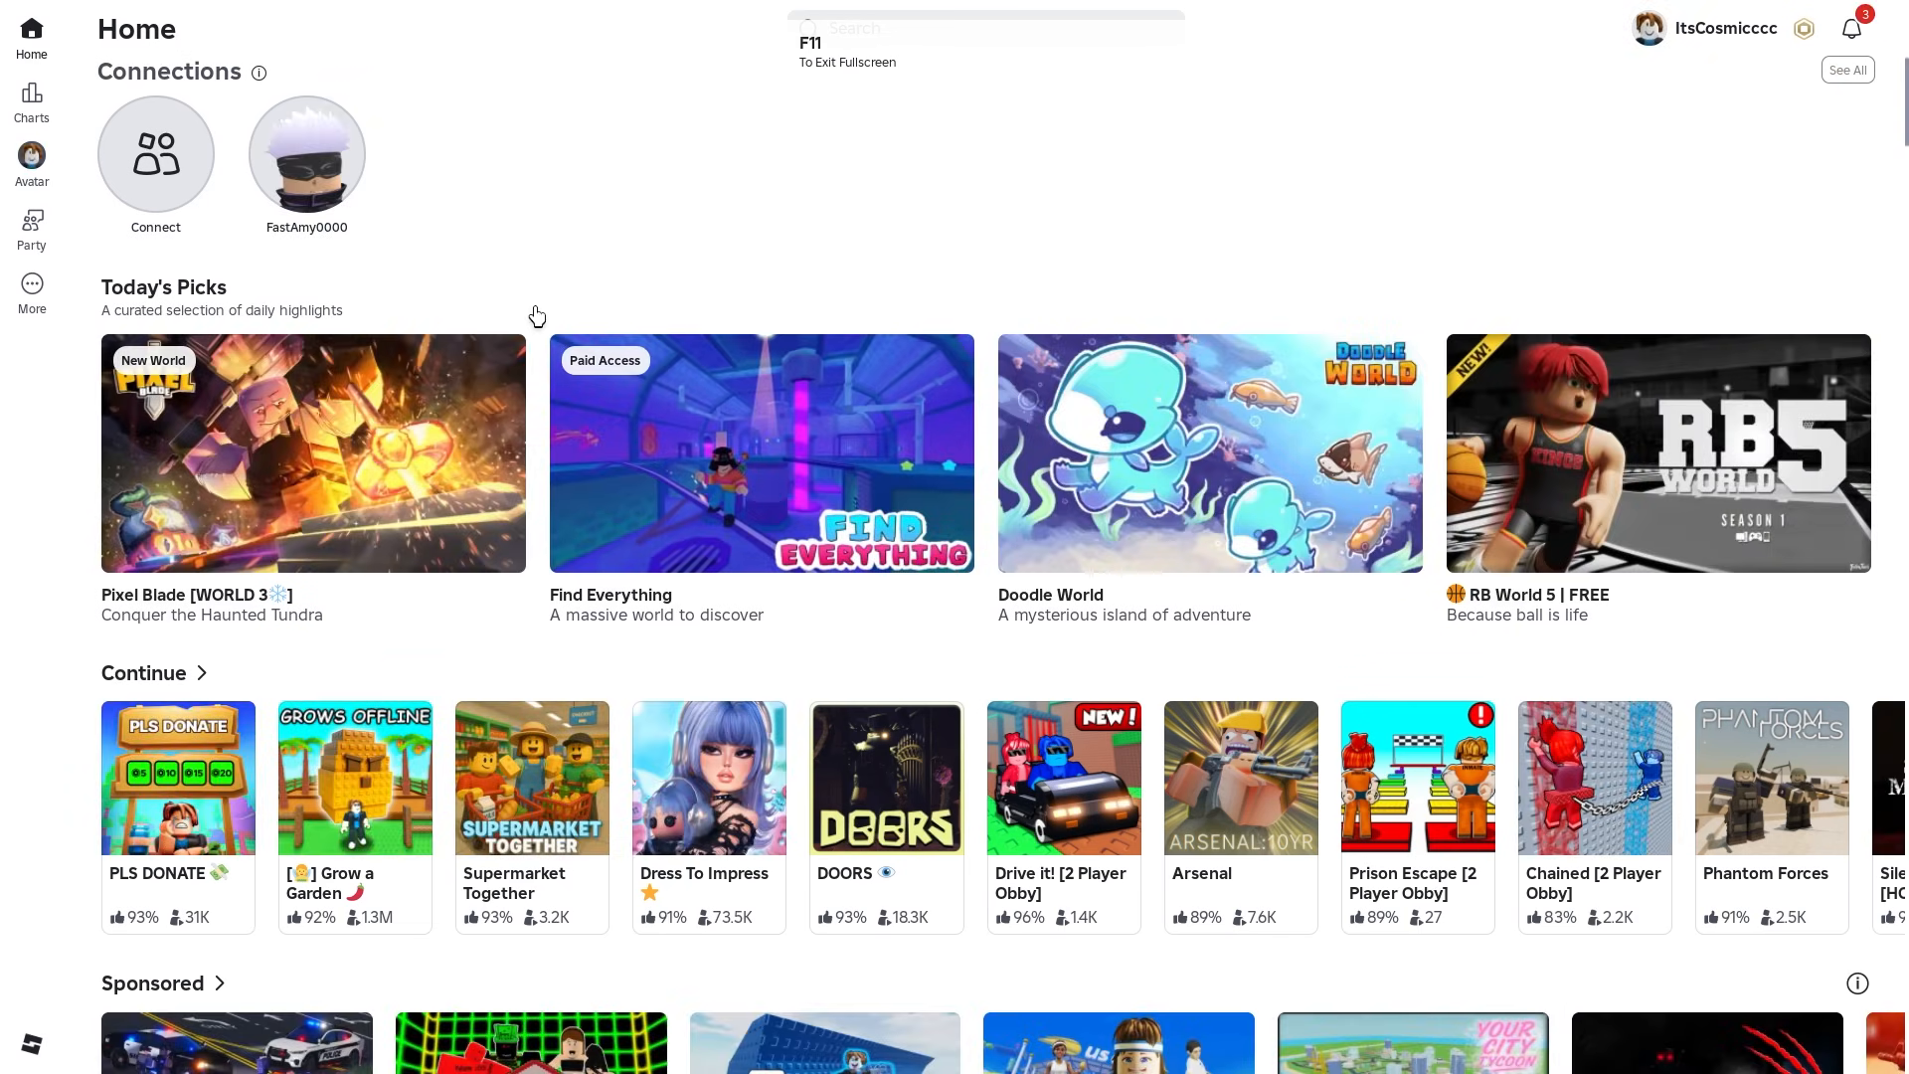
- Open the Grow a Garden experience page from Home and scroll to its servers
scroll(down, 3)
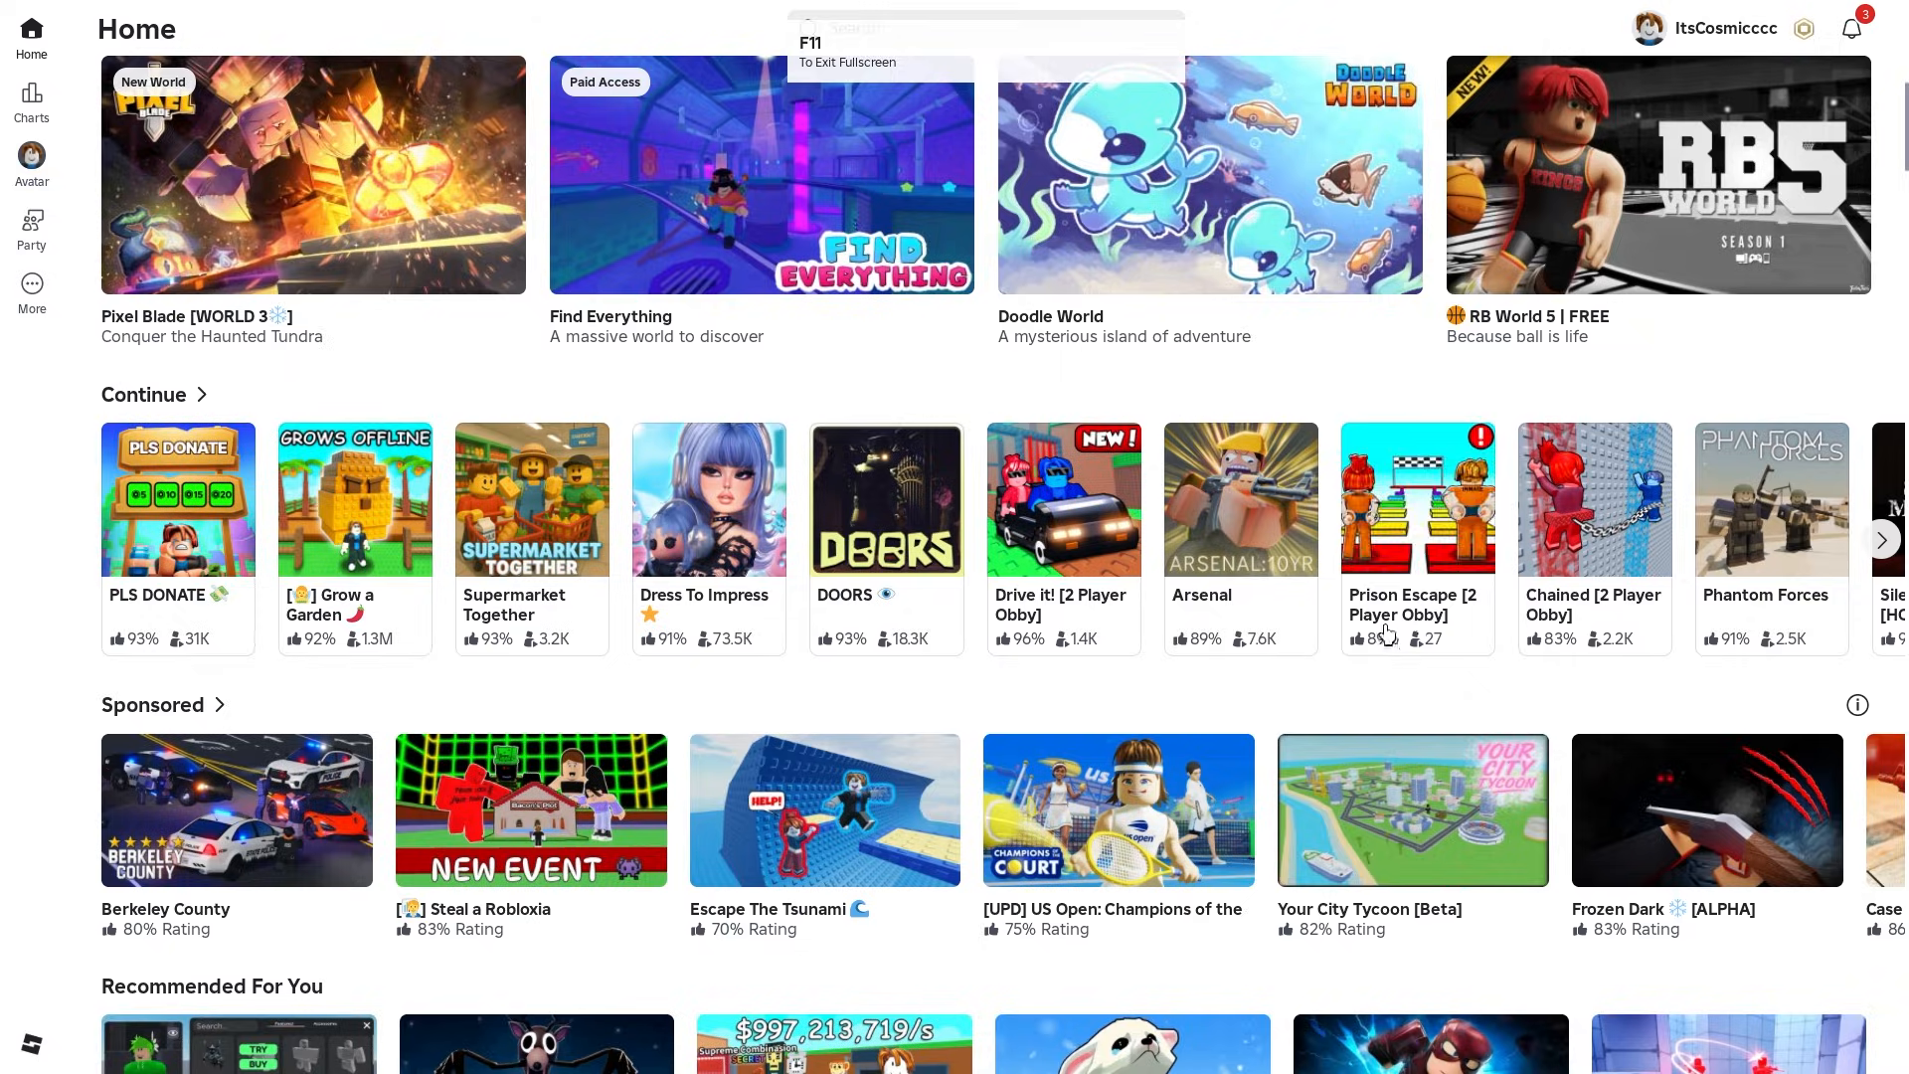
click(354, 499)
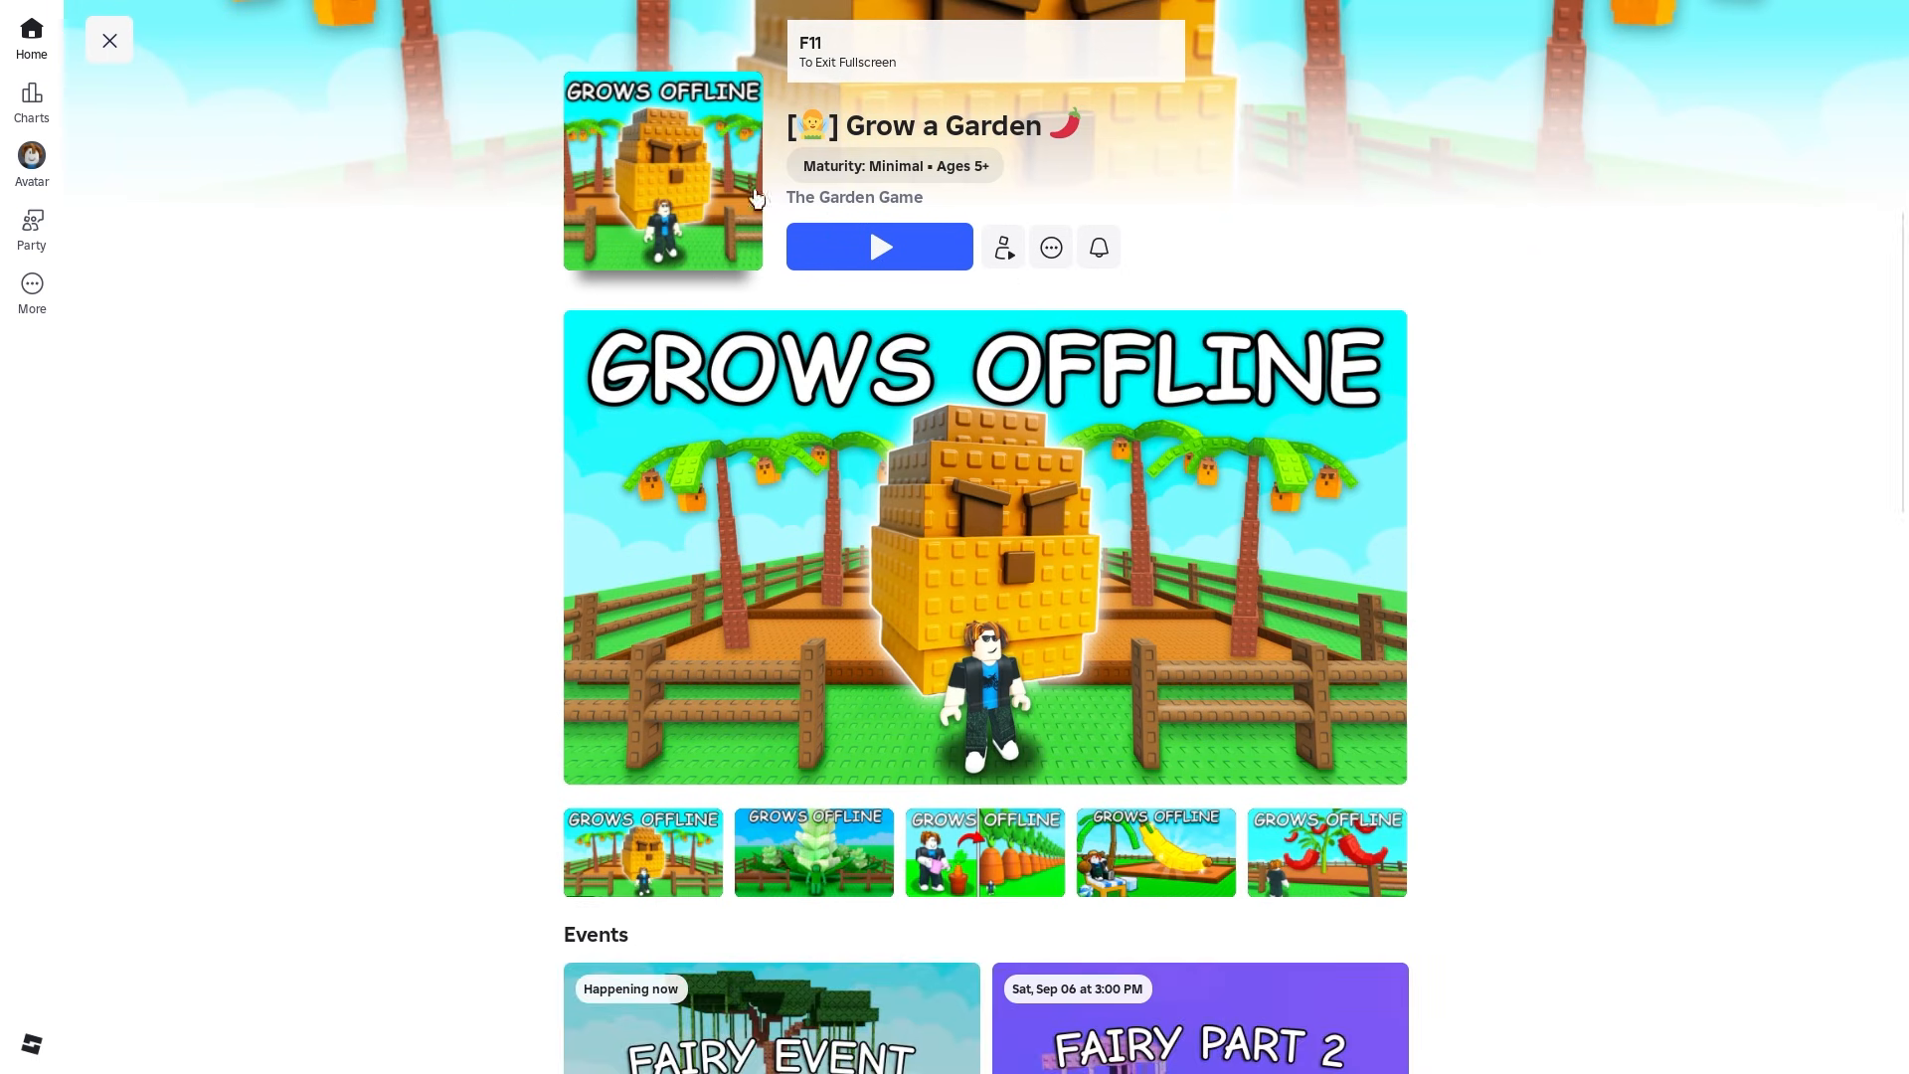
mouse_move(712, 316)
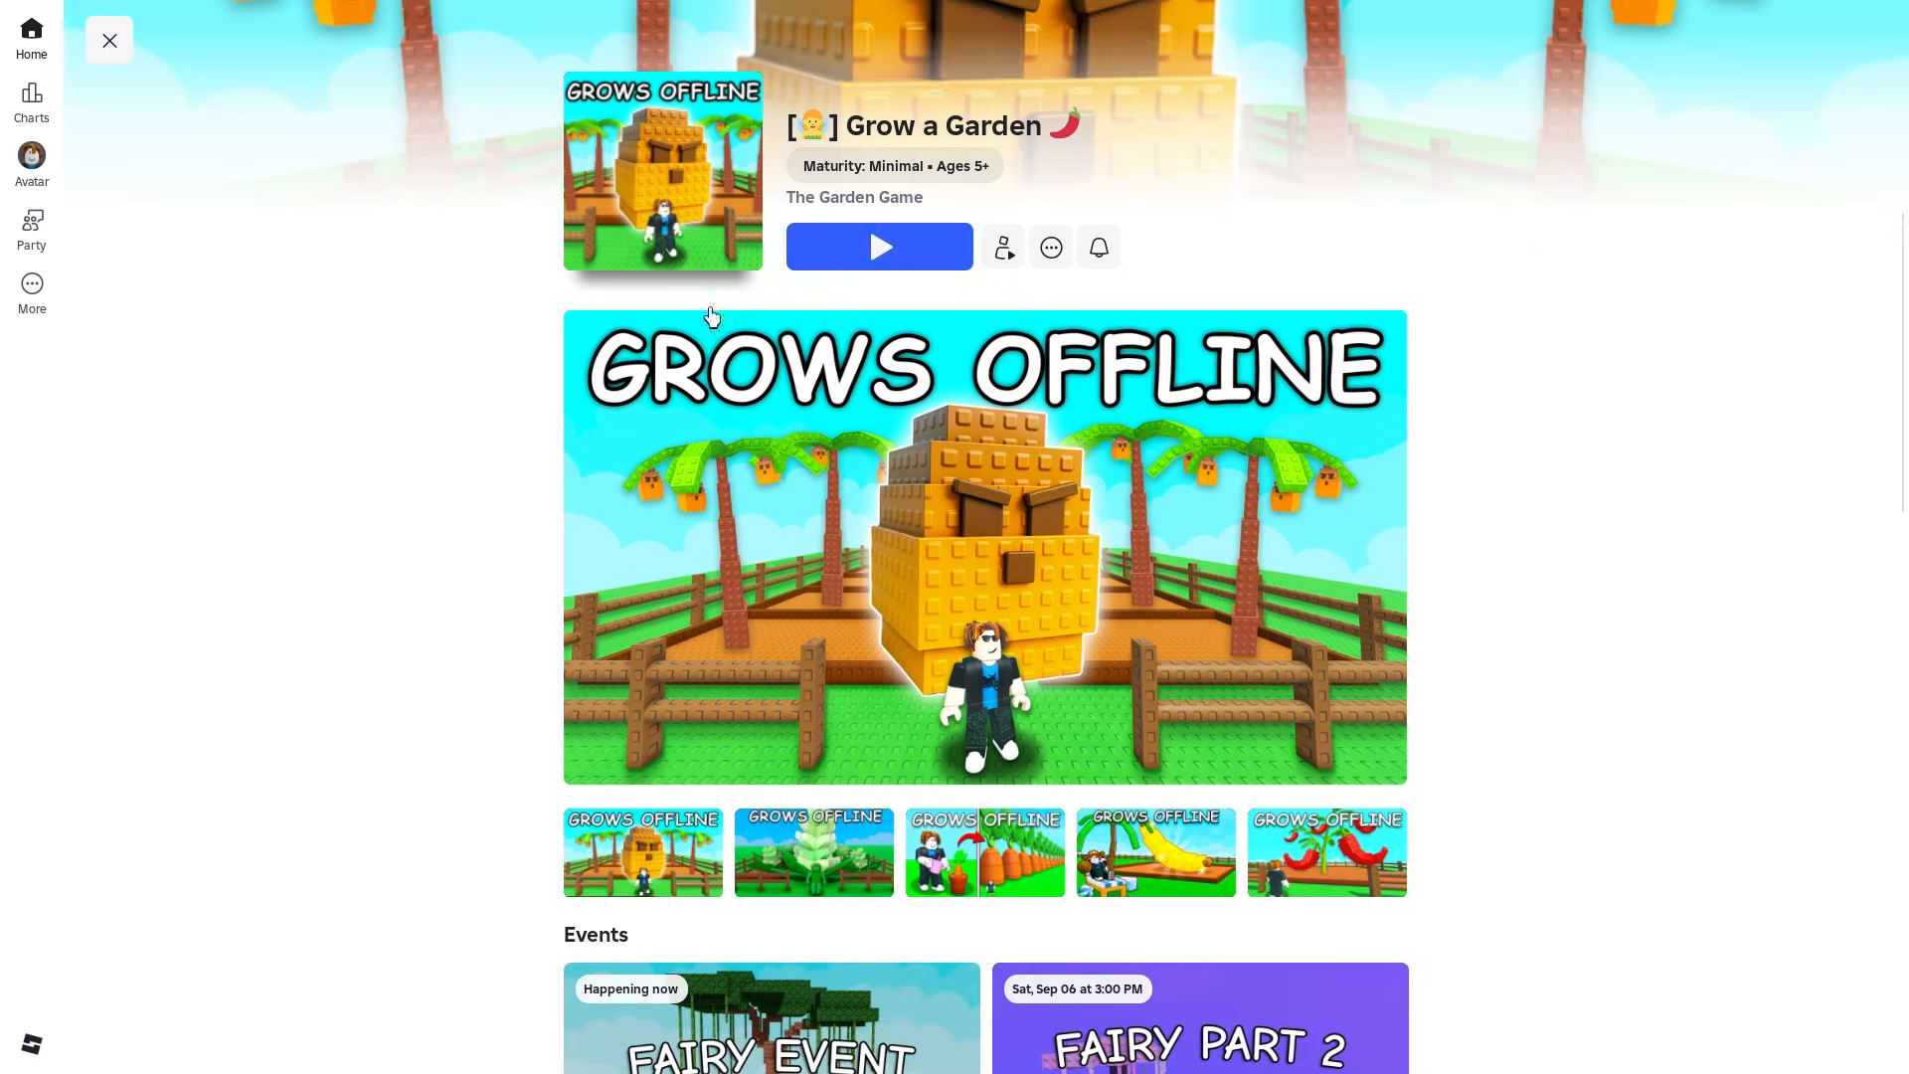
scroll(down, 3)
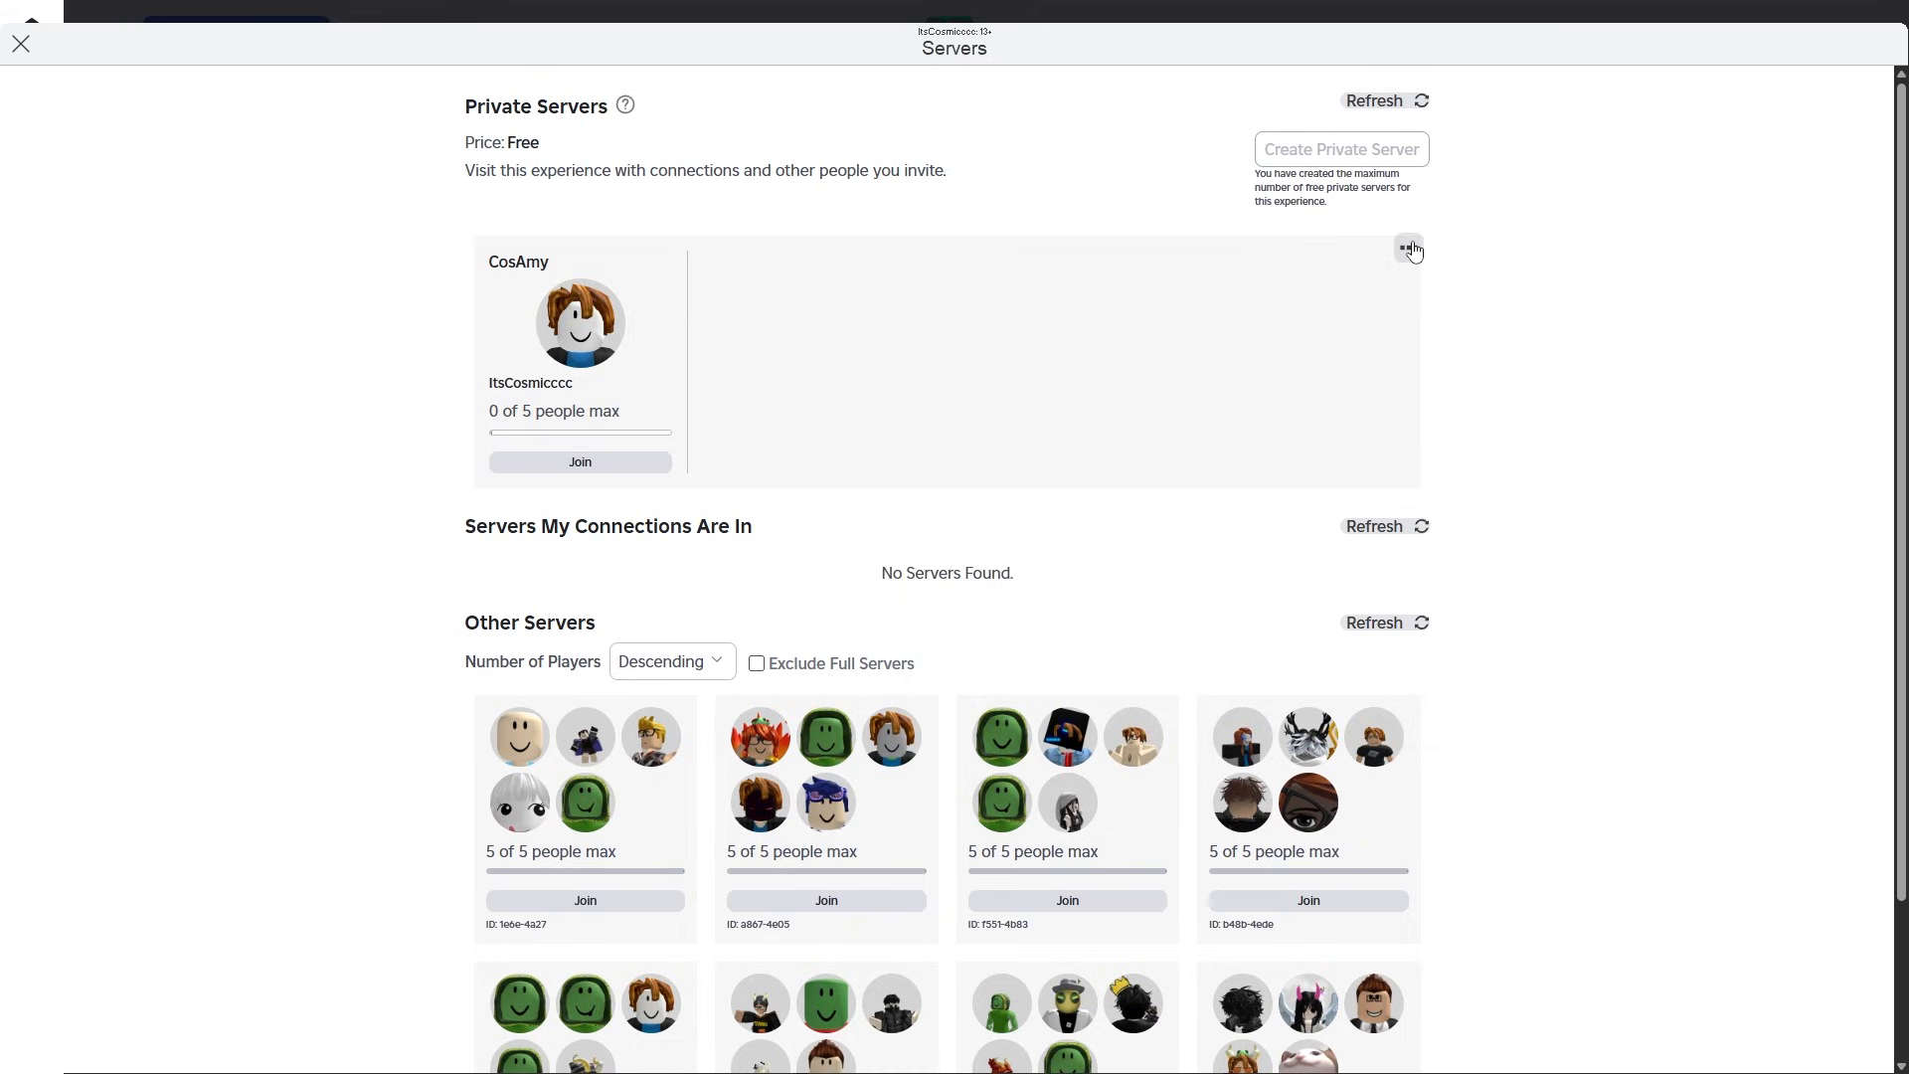
- Turn off Allow Joining for the CosAmy private server and return to the server list
click(1408, 247)
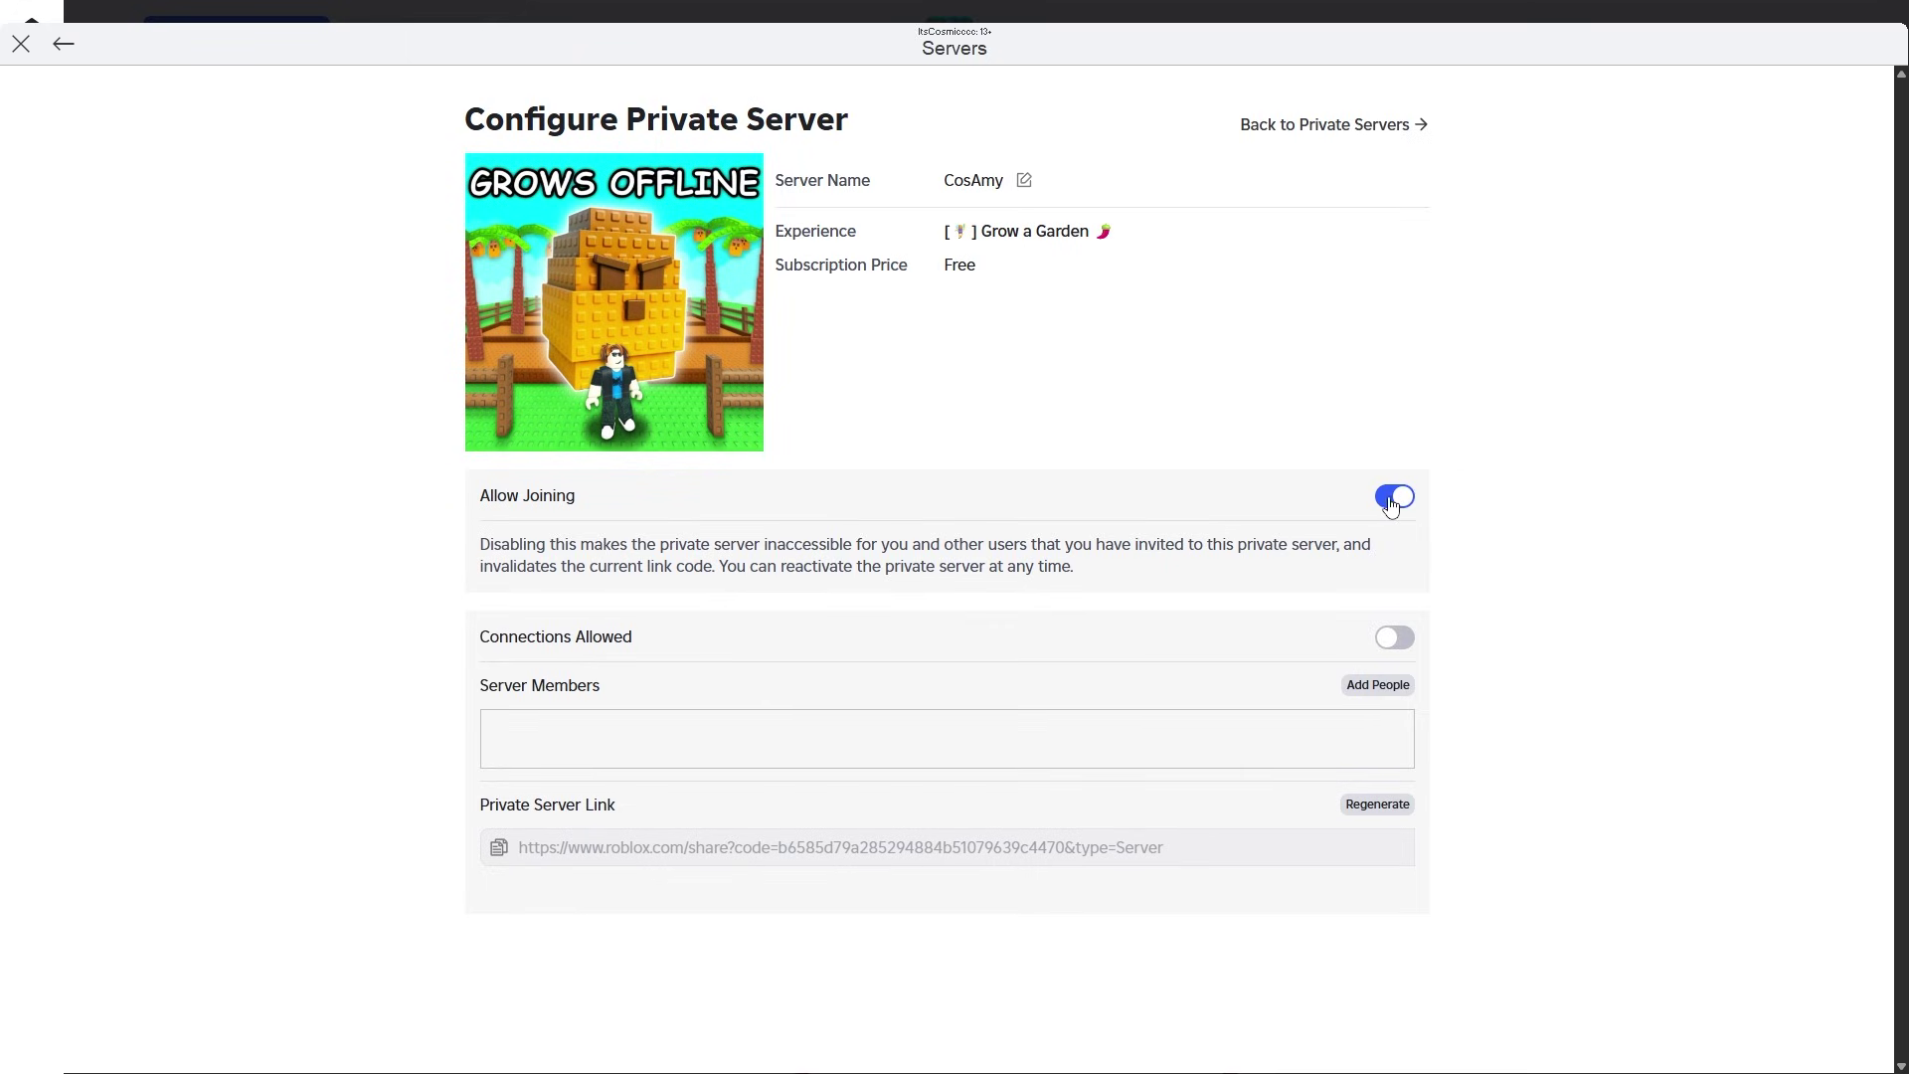
click(1394, 497)
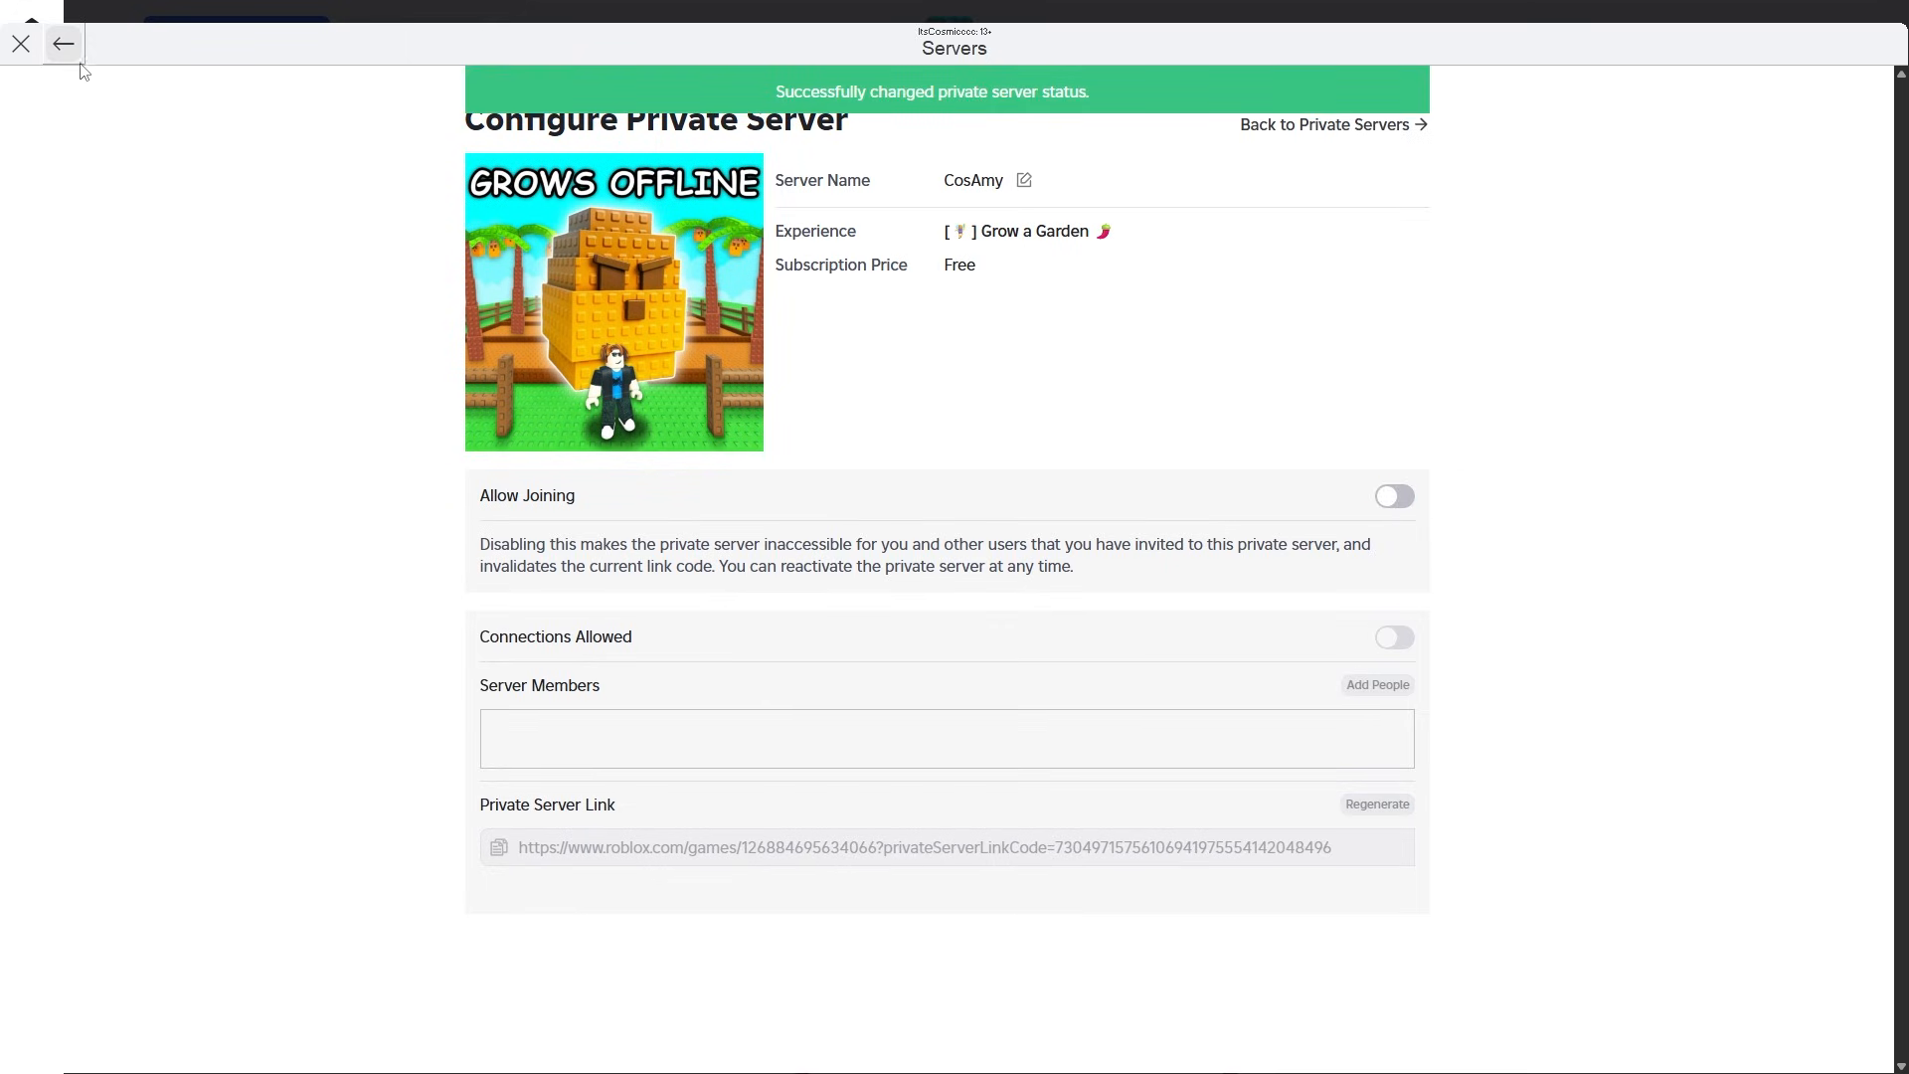
click(63, 43)
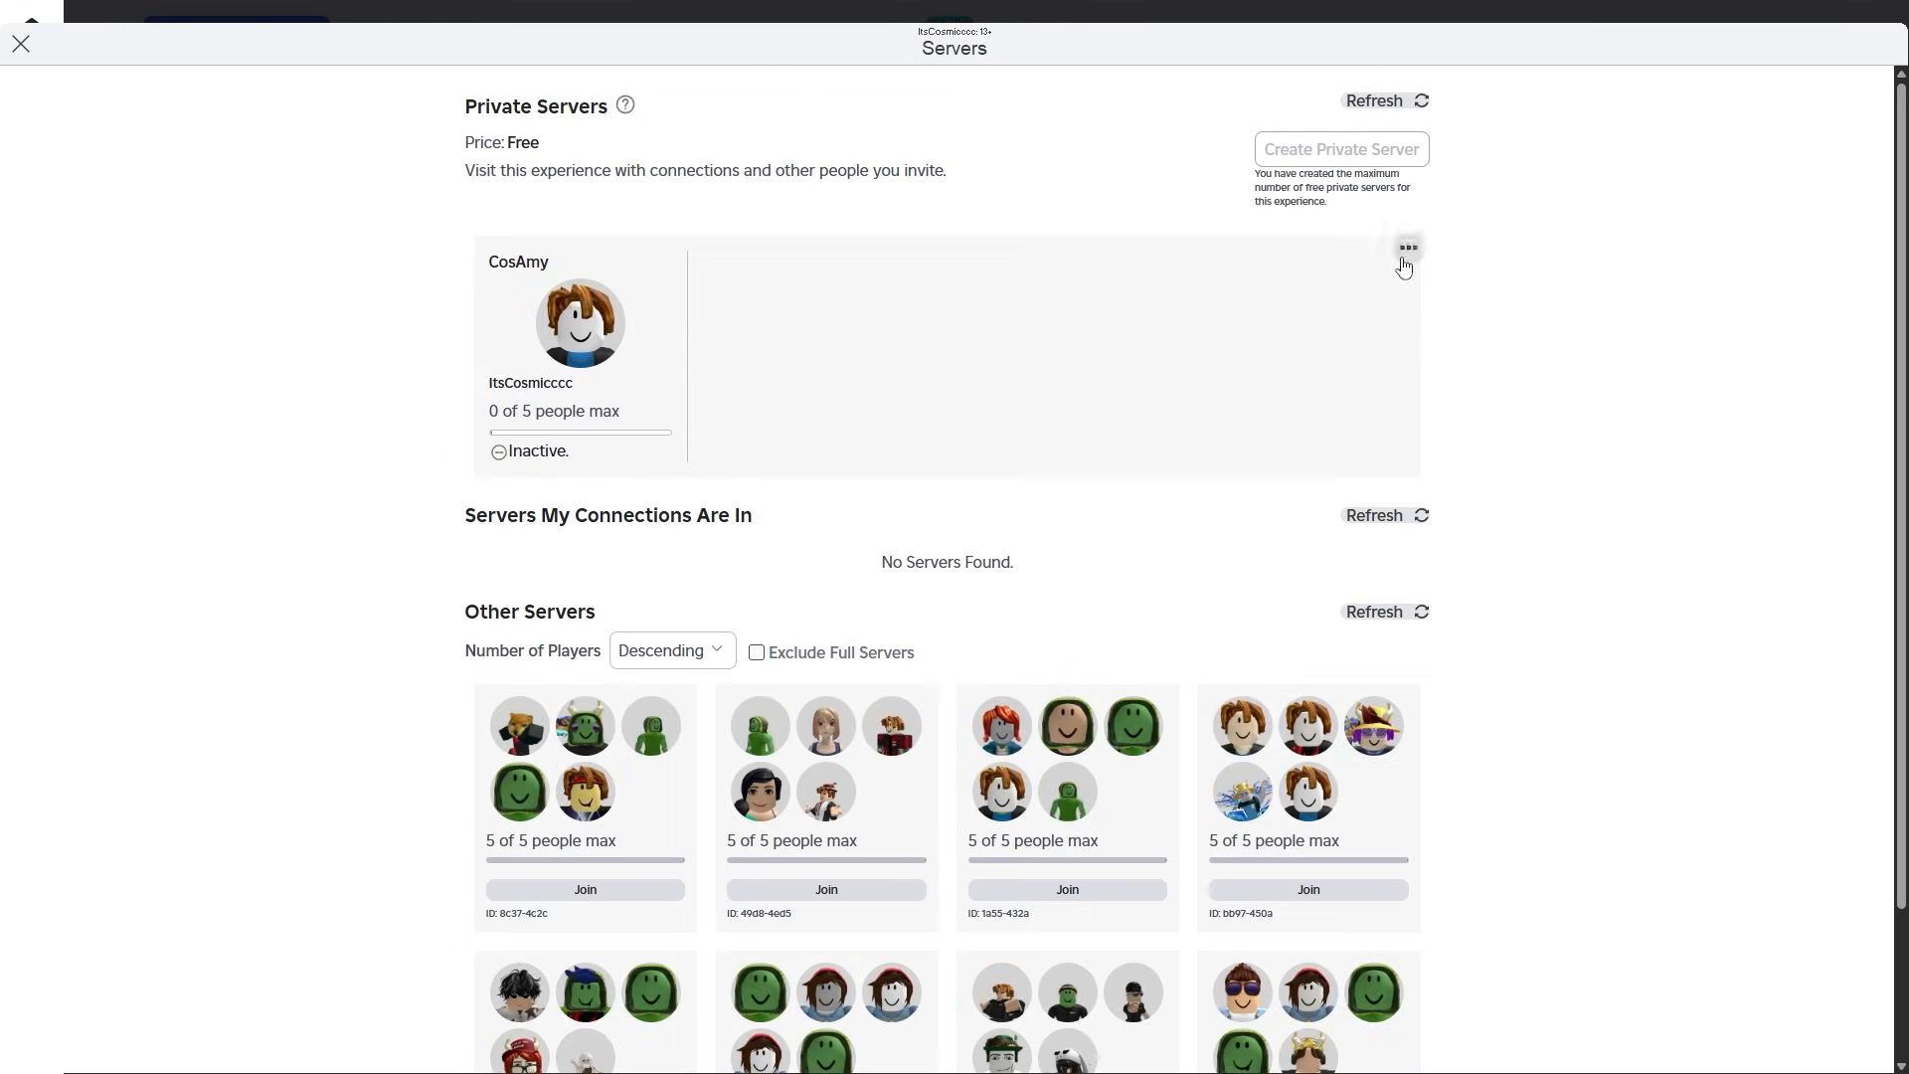
- Turn Allow Joining back on in the CosAmy server's configuration
click(1407, 247)
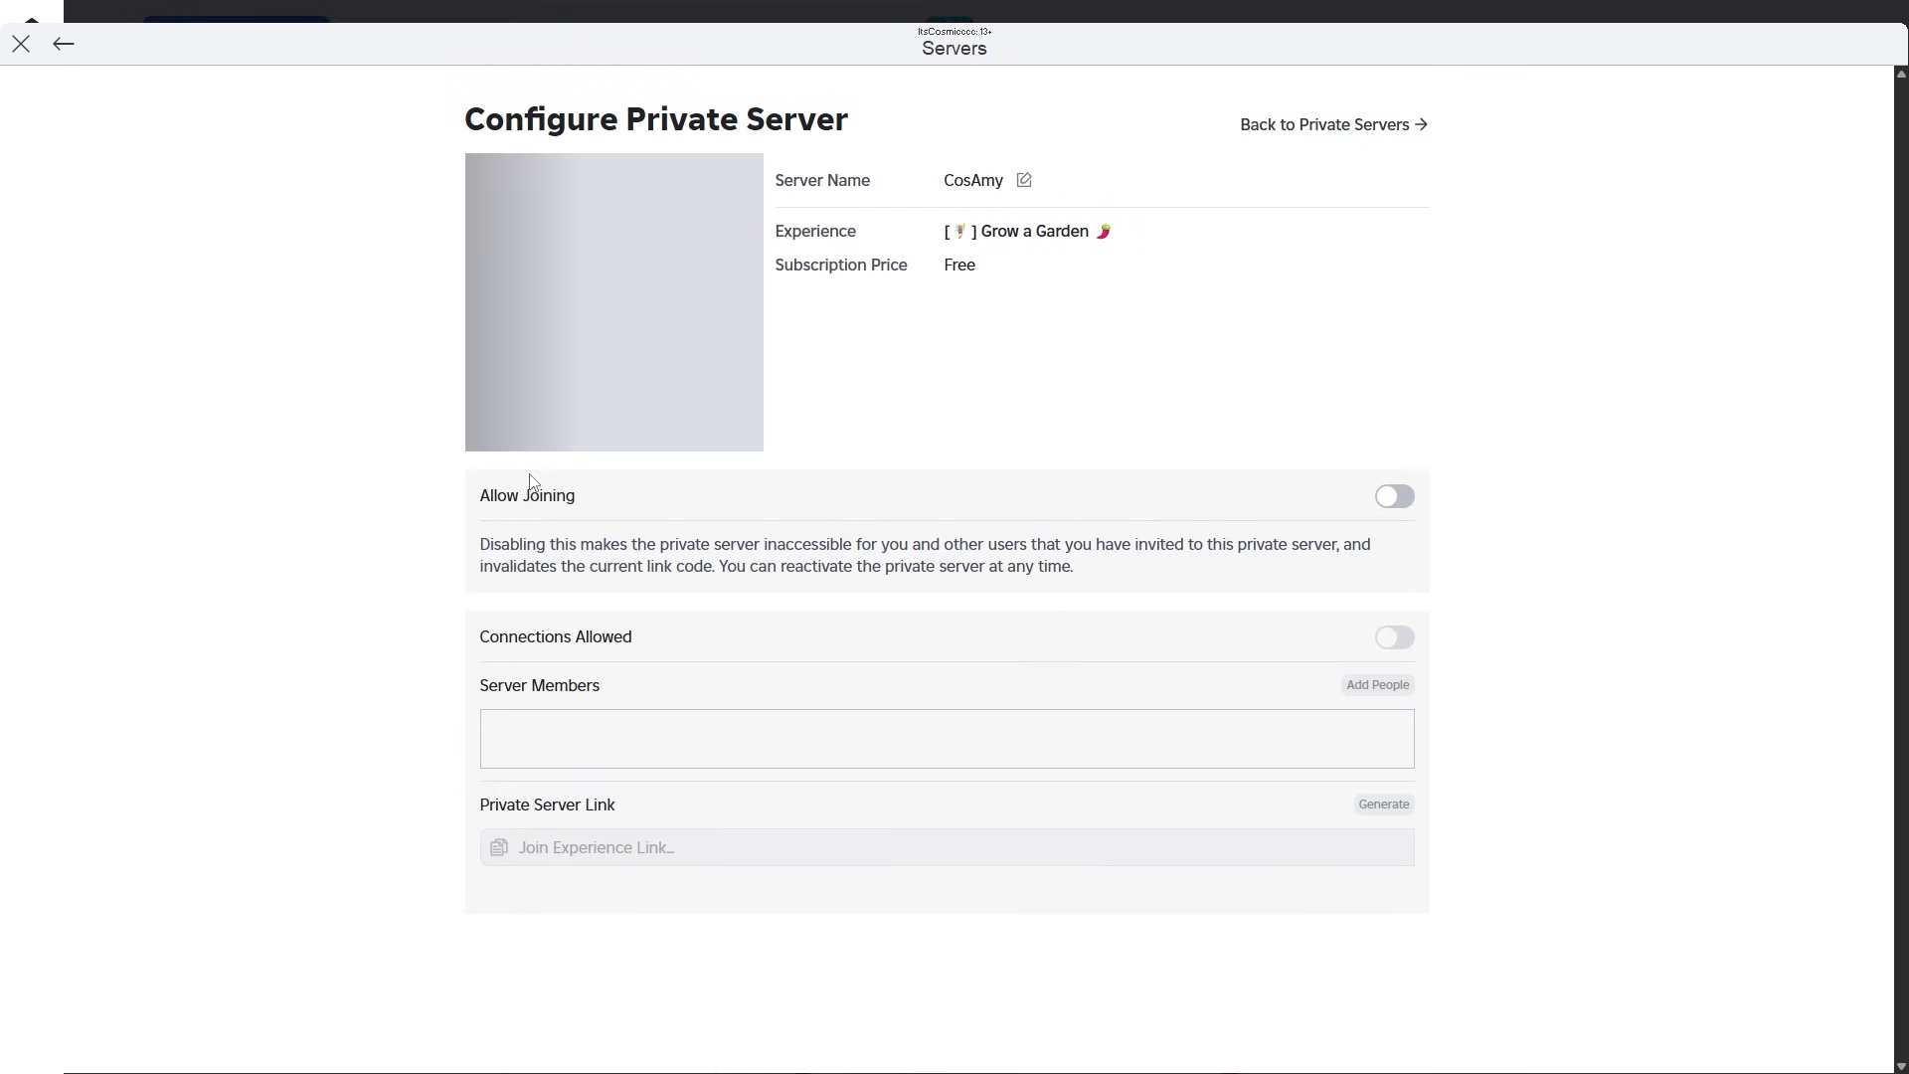
click(1393, 496)
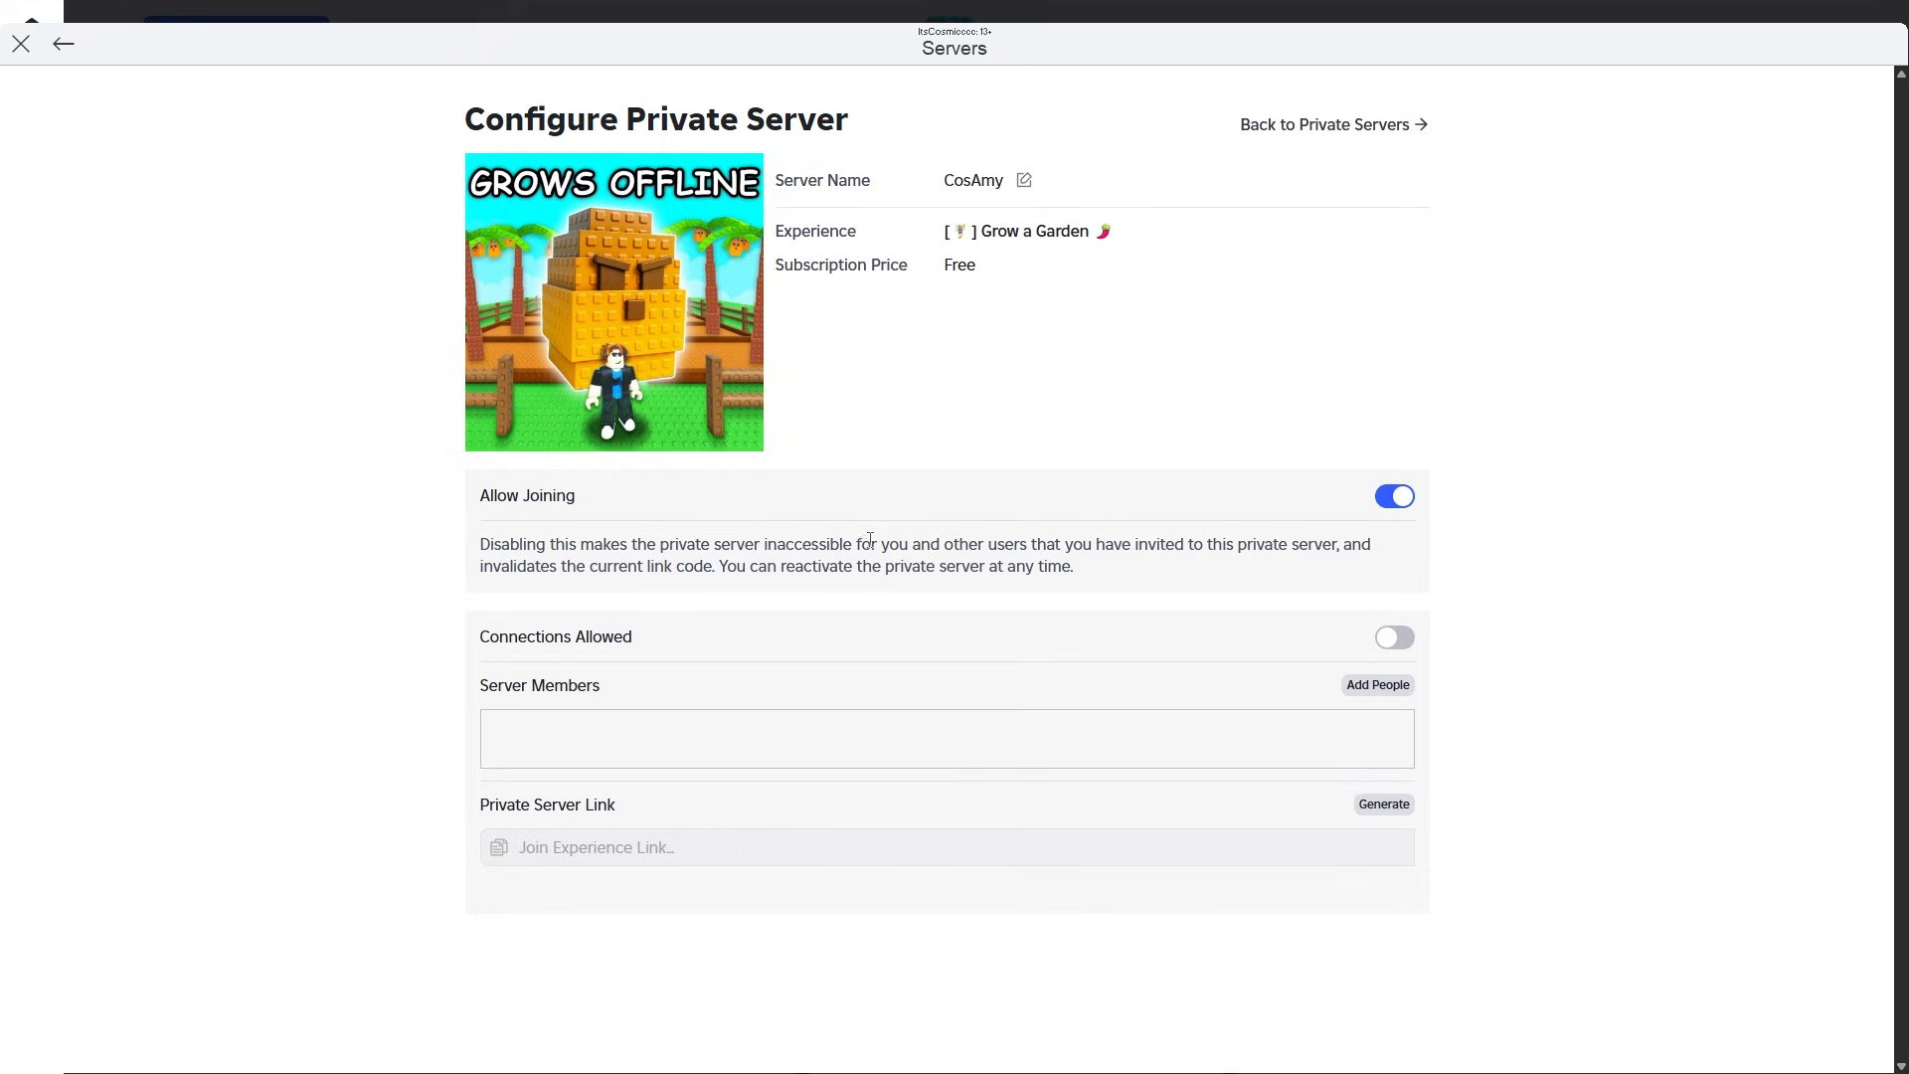
mouse_move(716, 535)
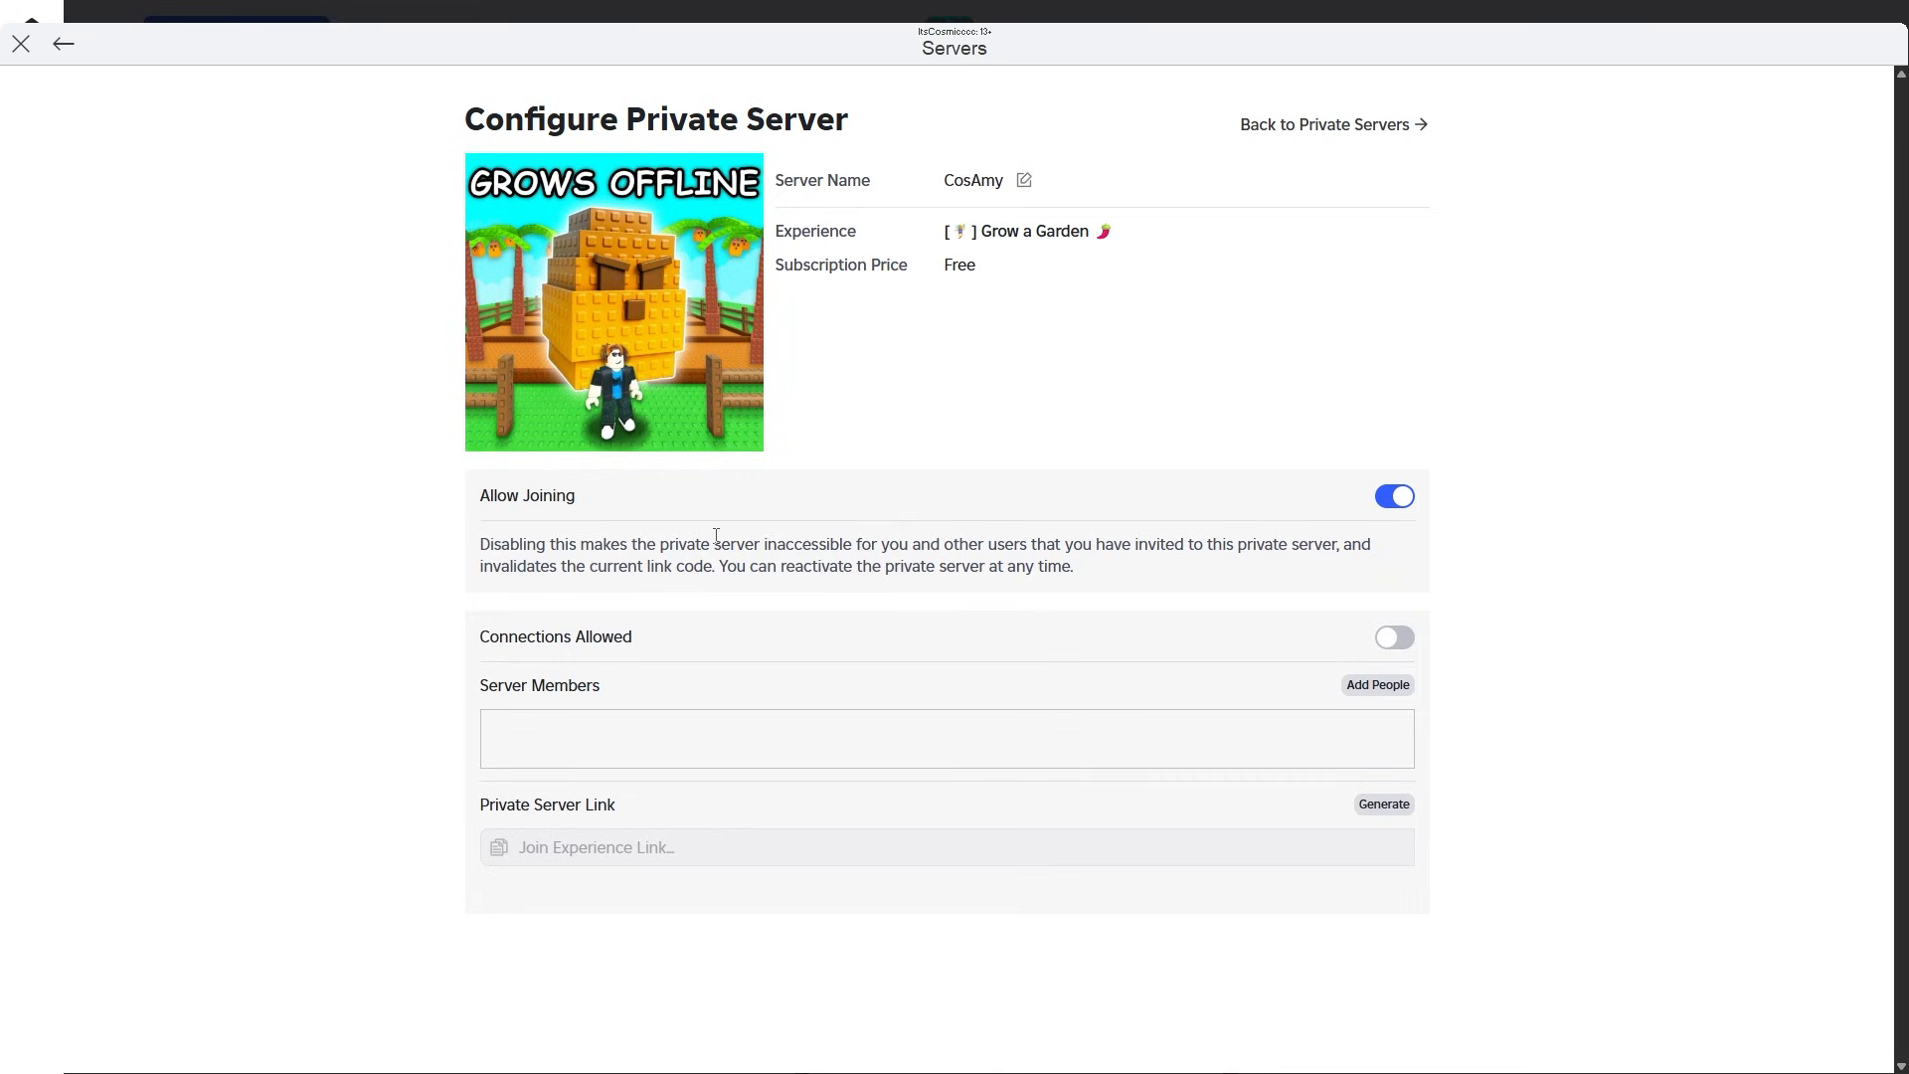
mouse_move(606, 441)
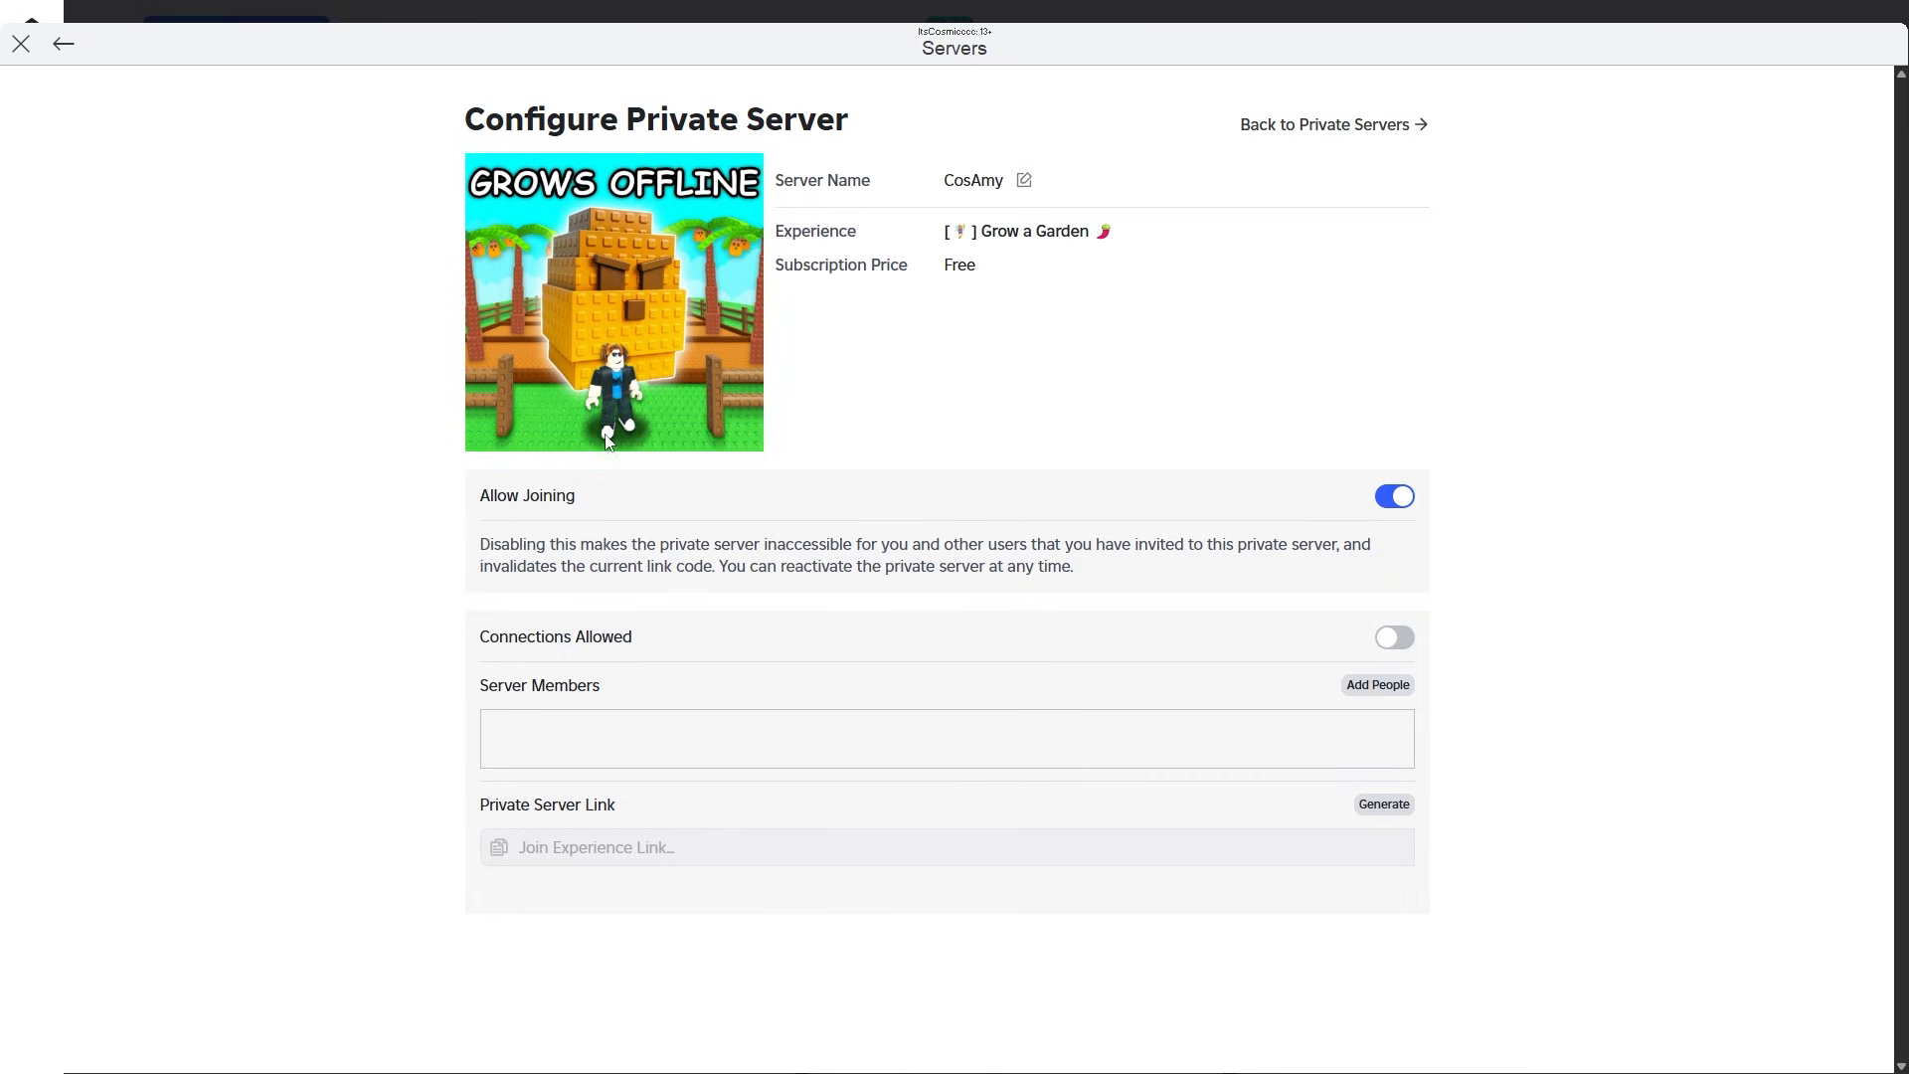
mouse_move(549, 454)
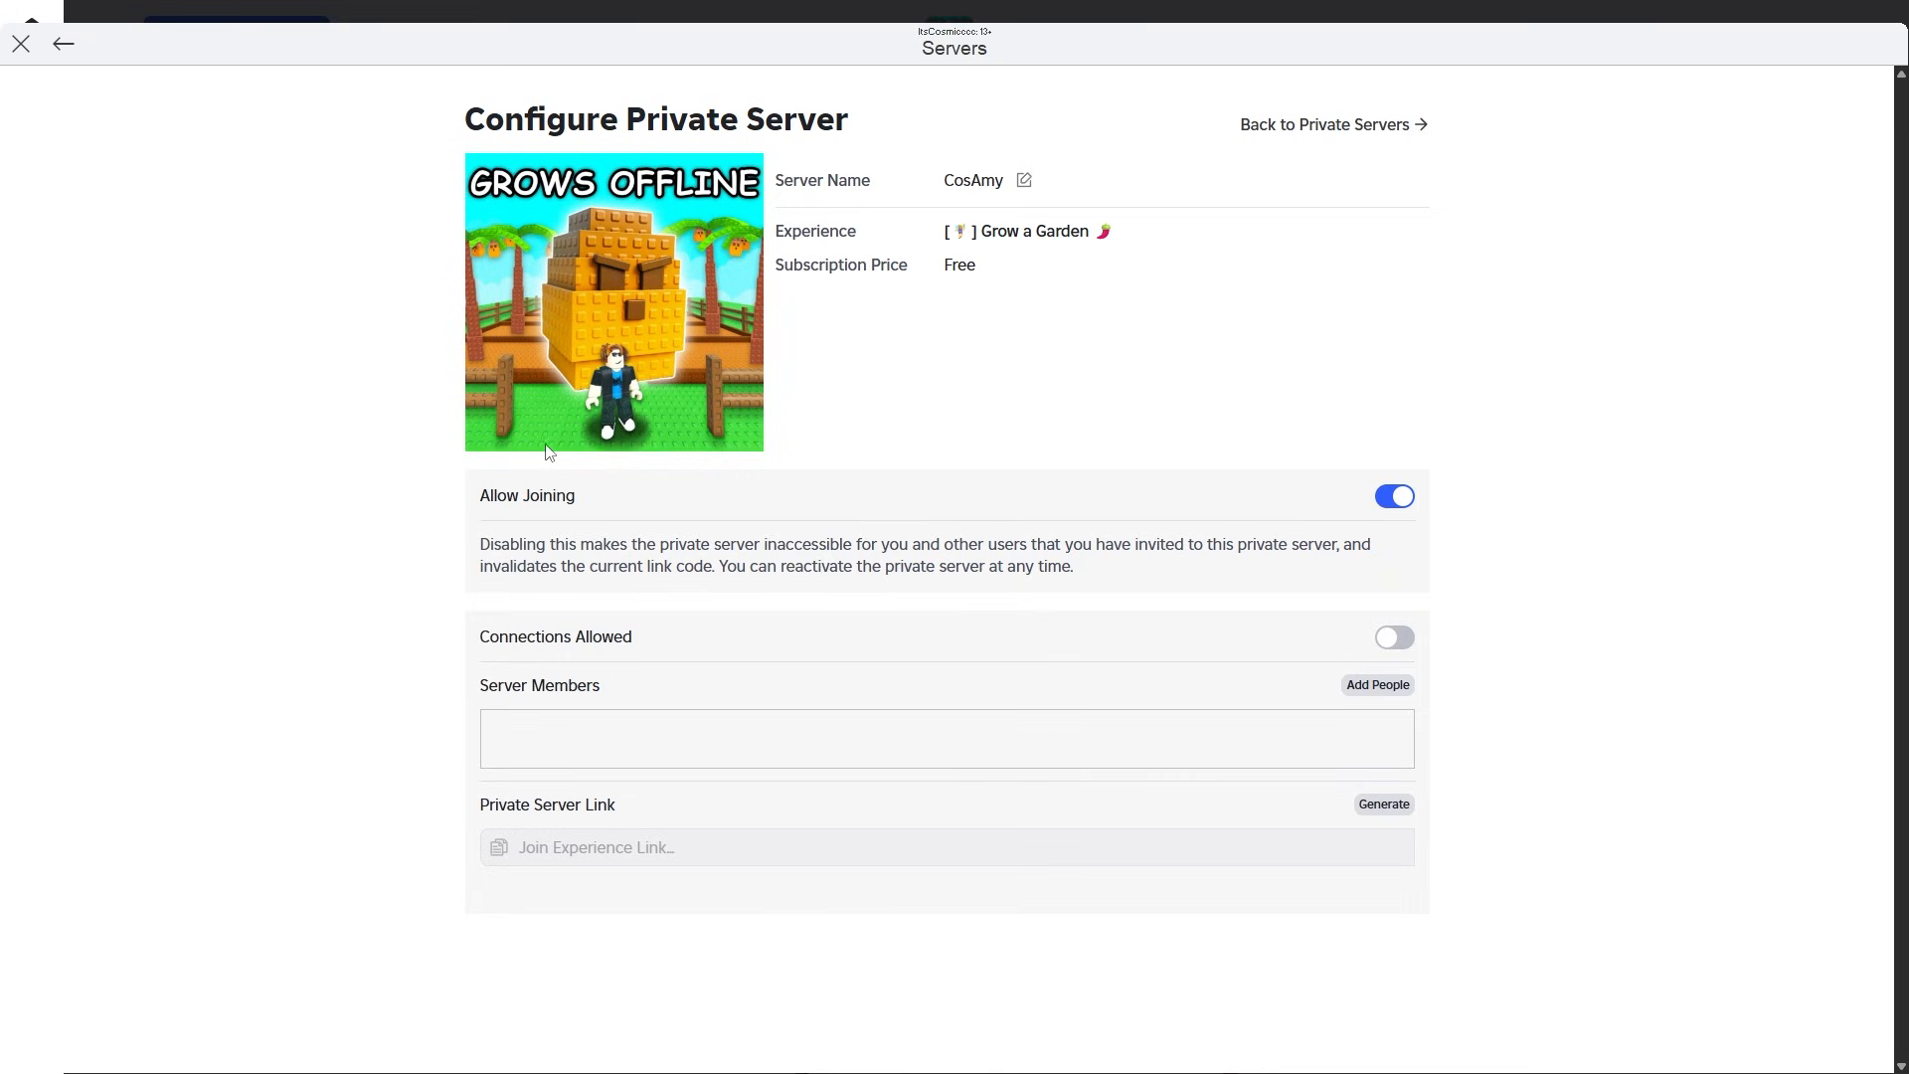
mouse_move(680, 427)
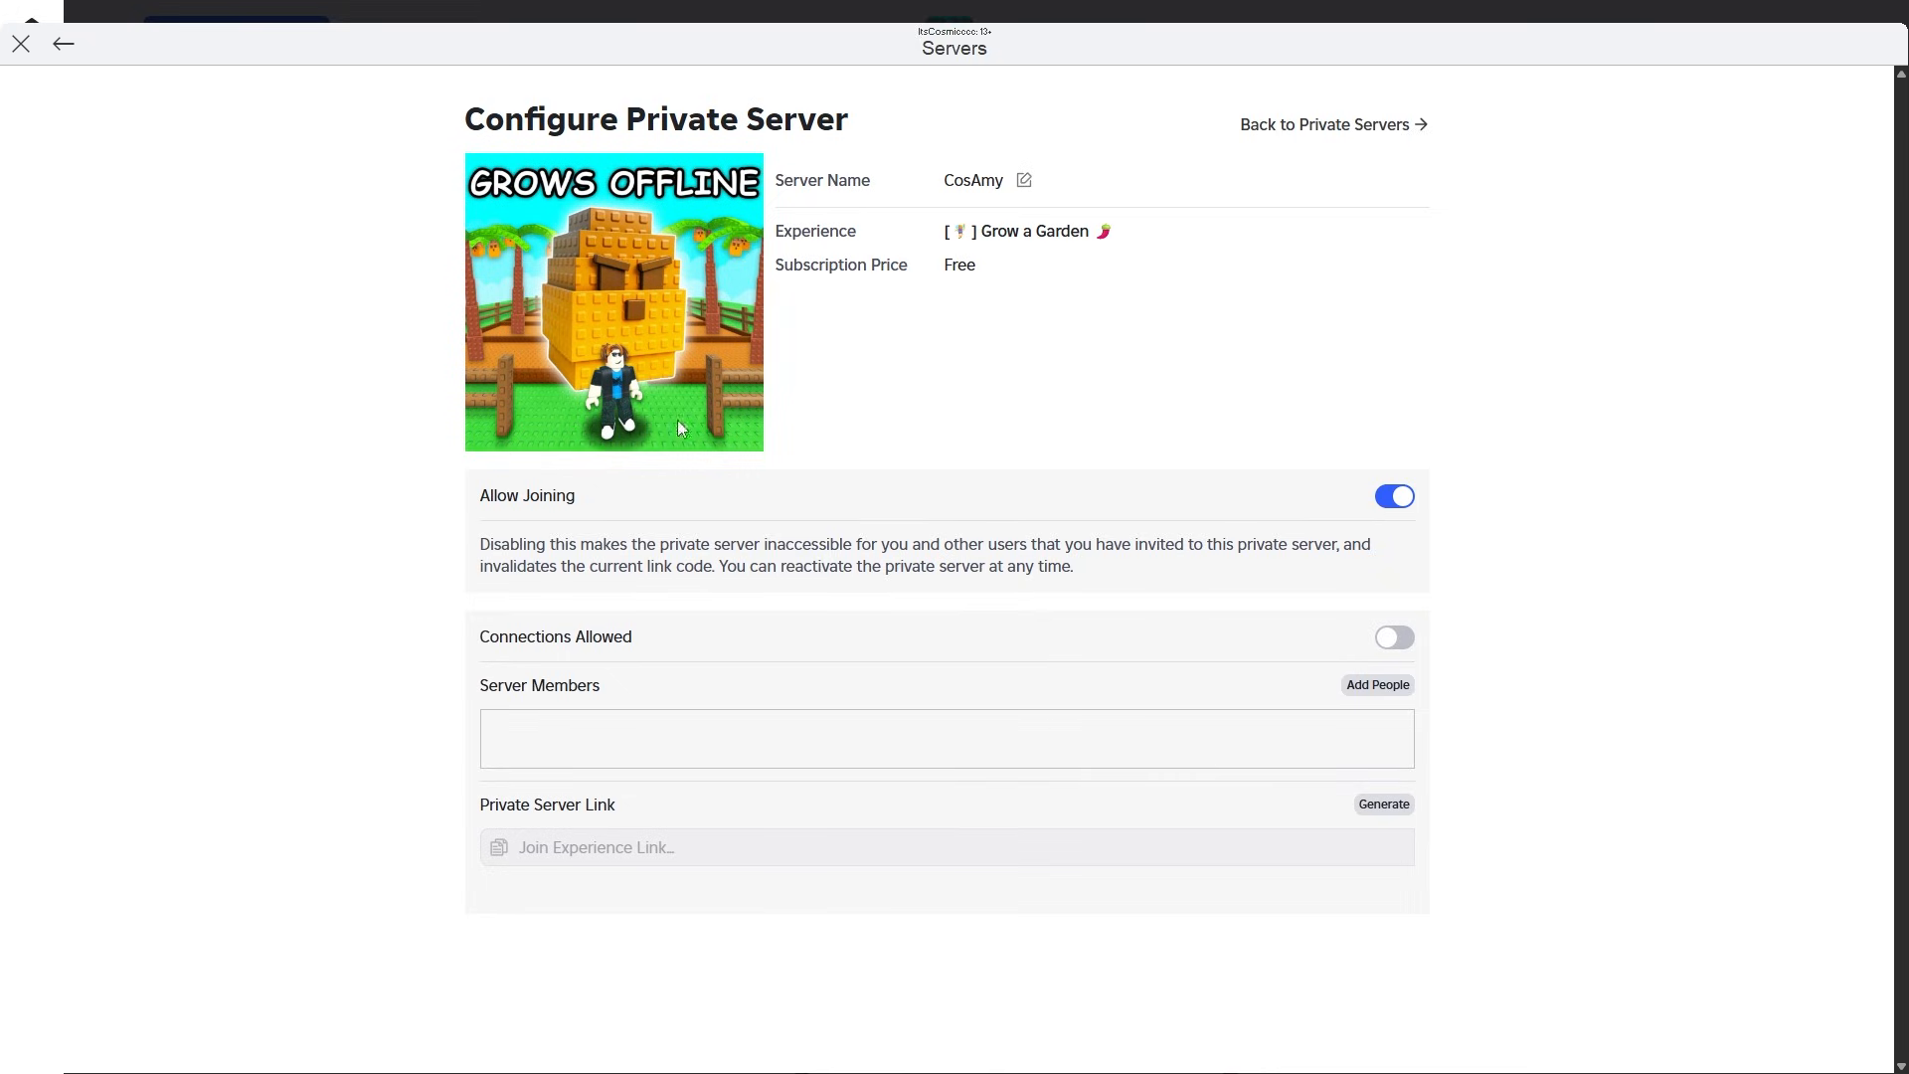